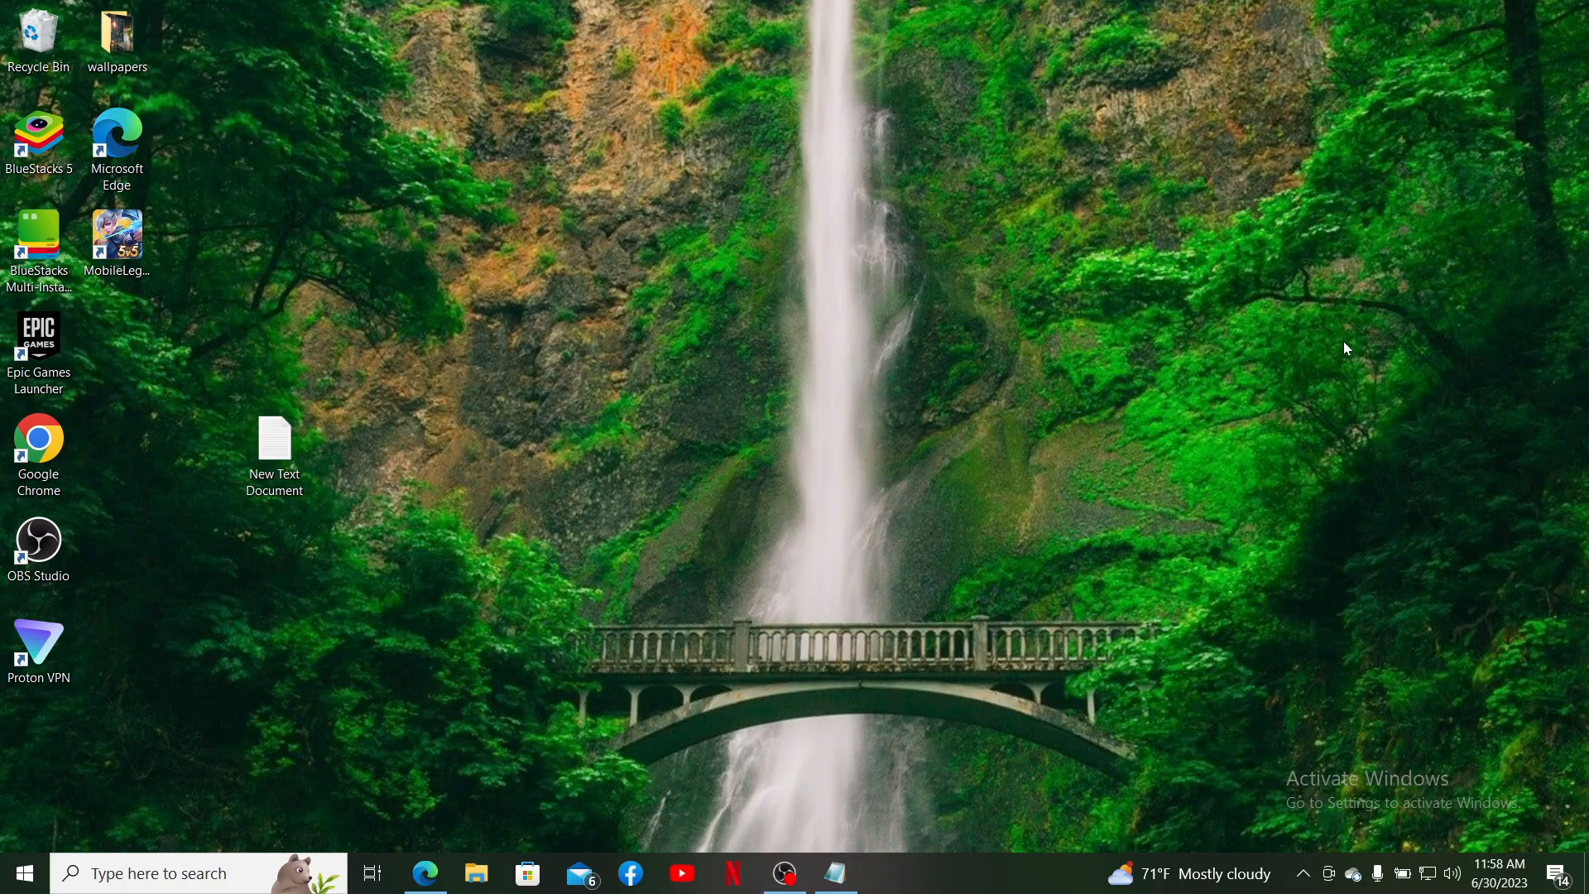
mouse_move(1086, 466)
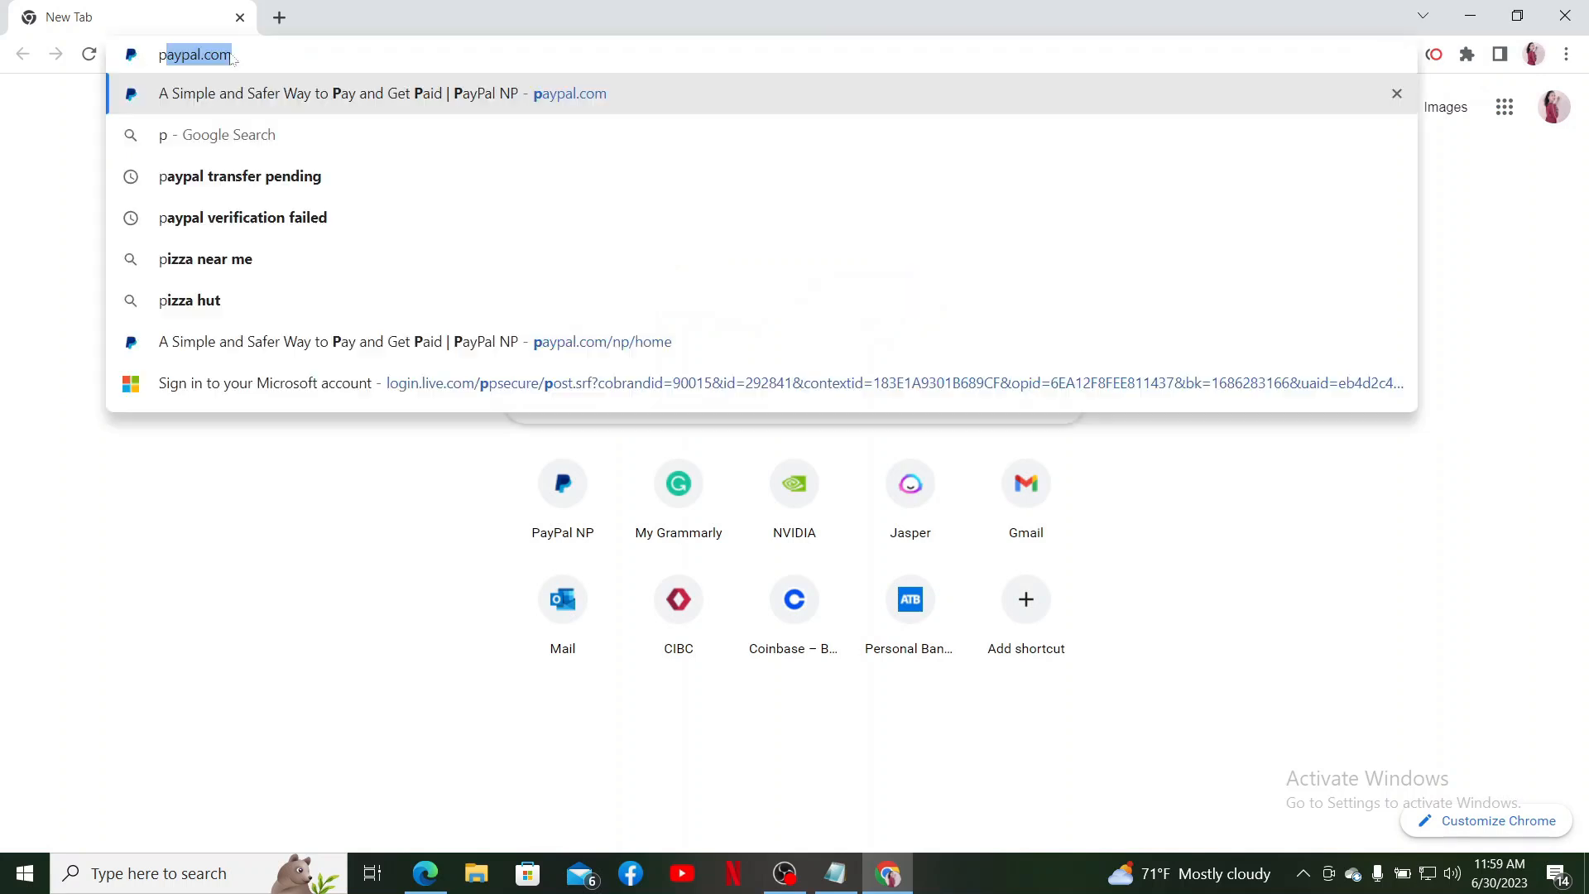
Navigate the browser to pay.hyperwallet.com to load the Hyperwallet welcome page.
type("pay.hyperwallet.com")
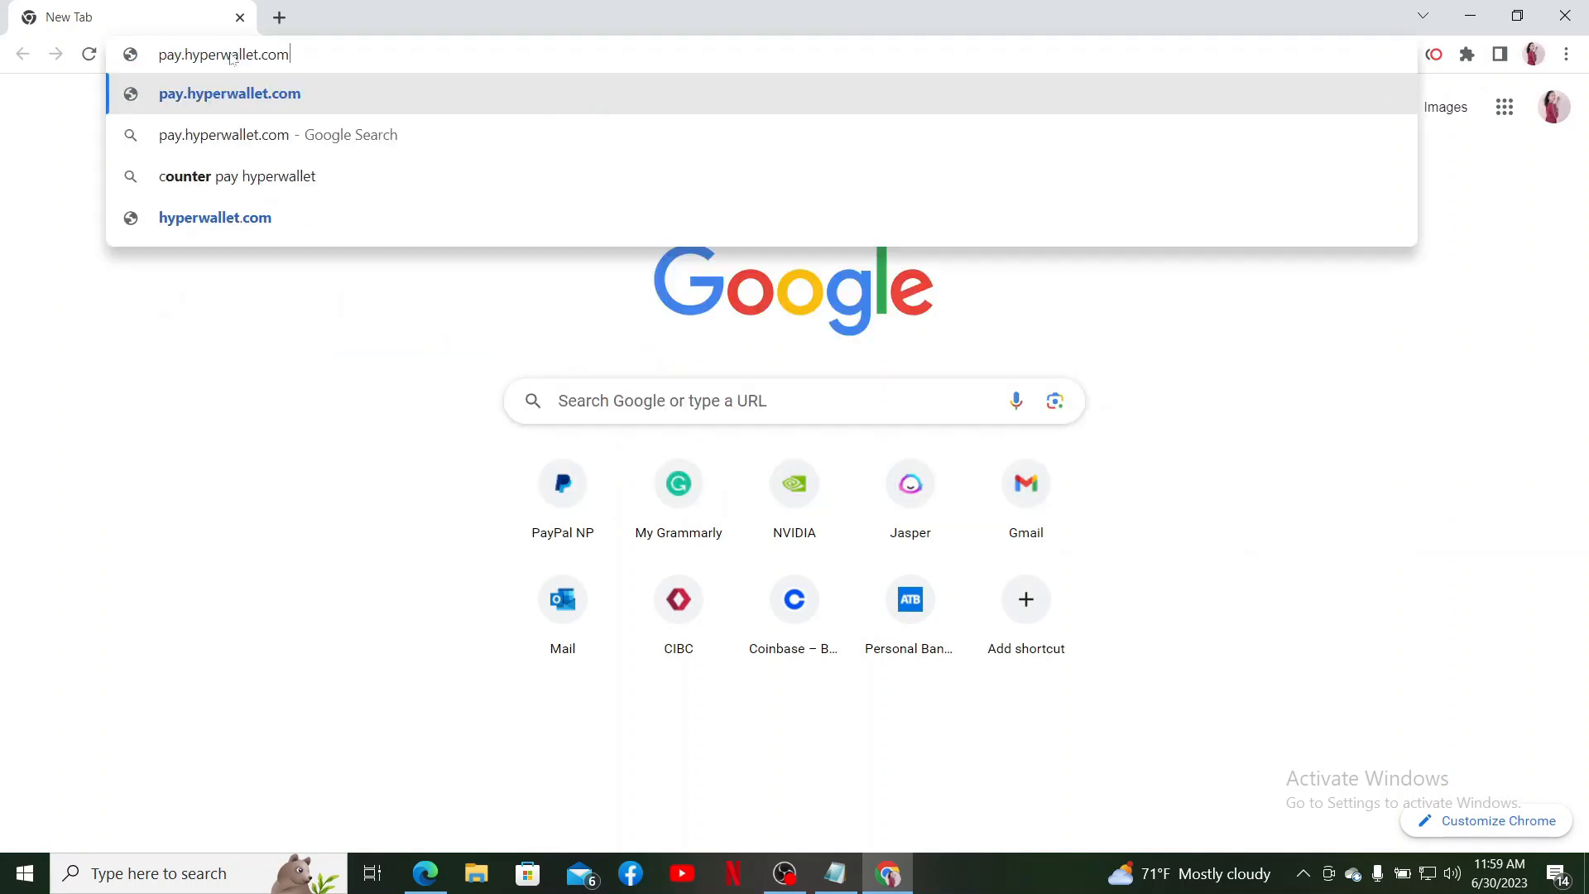
key("Enter")
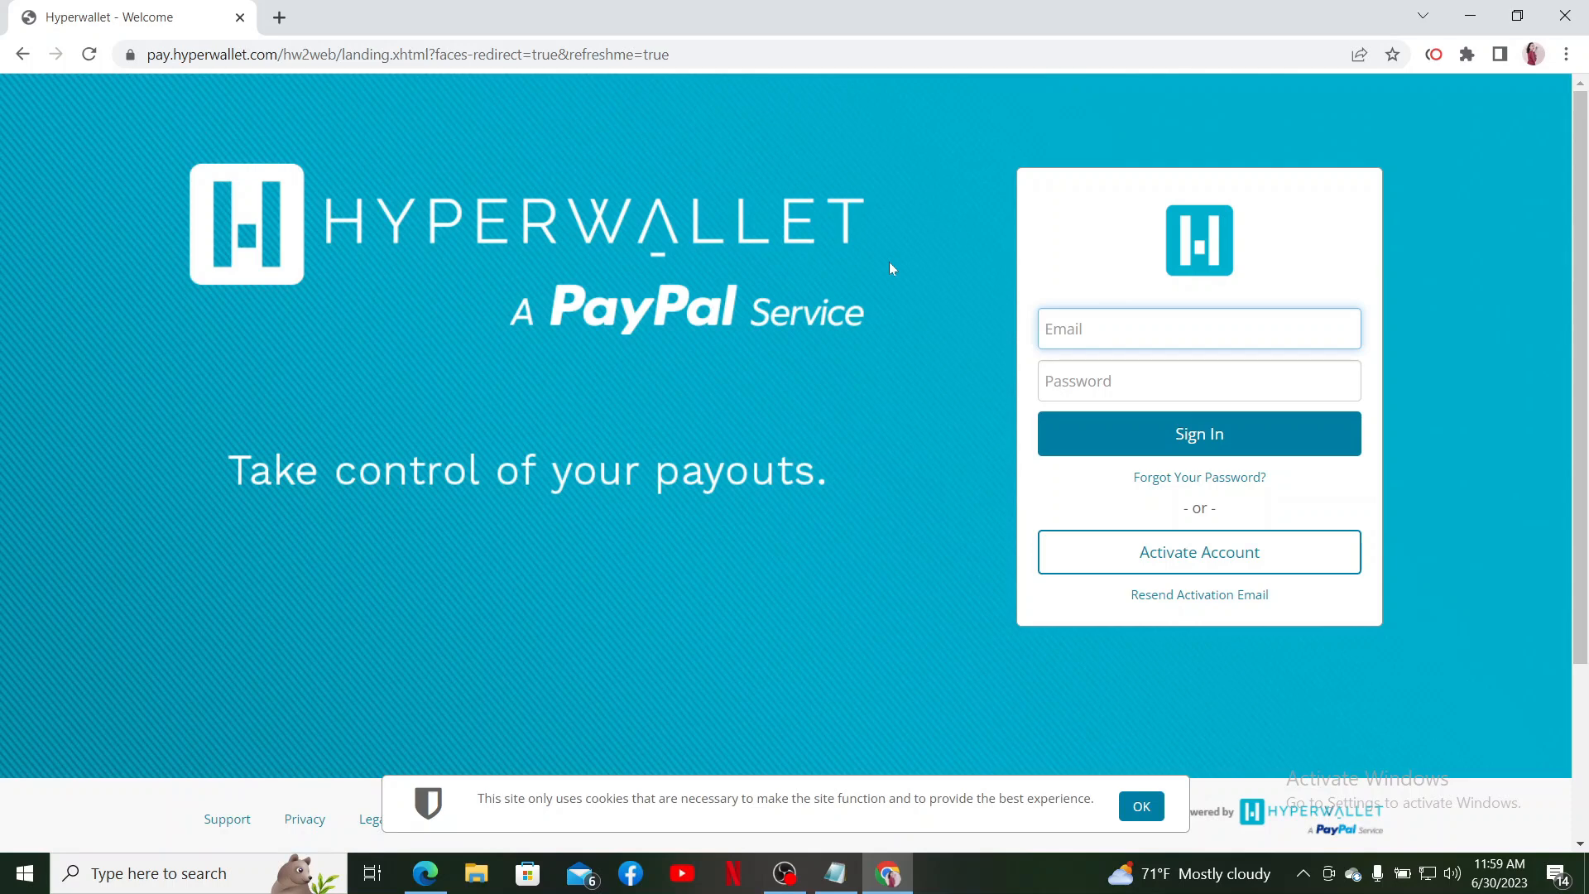
Dismiss the cookie notice and place the cursor in the Email field.
left_click(1199, 329)
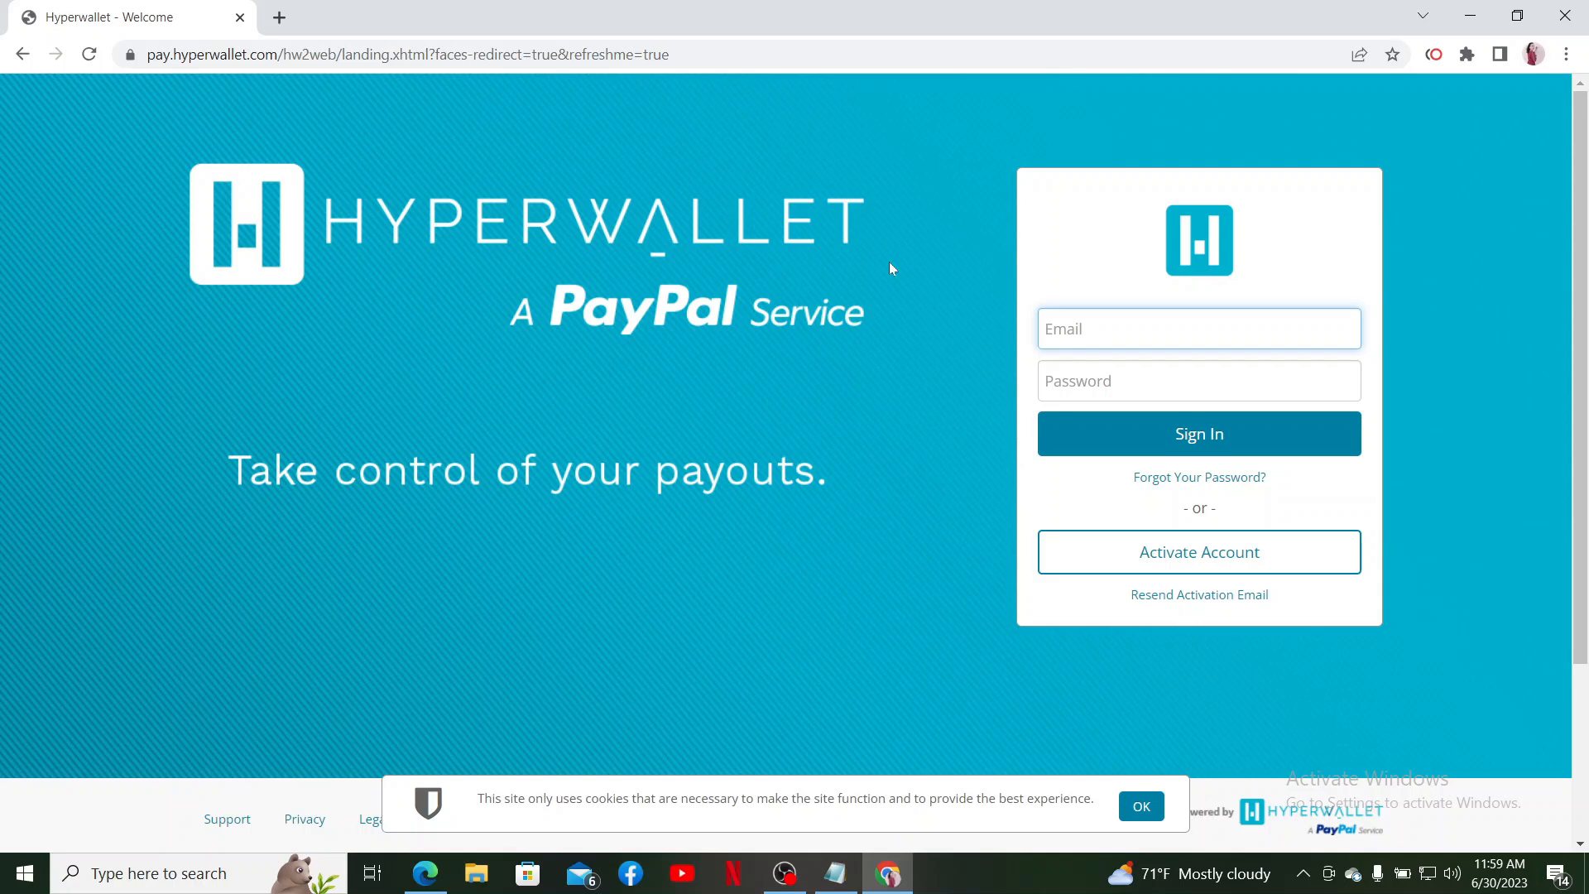
left_click(1139, 805)
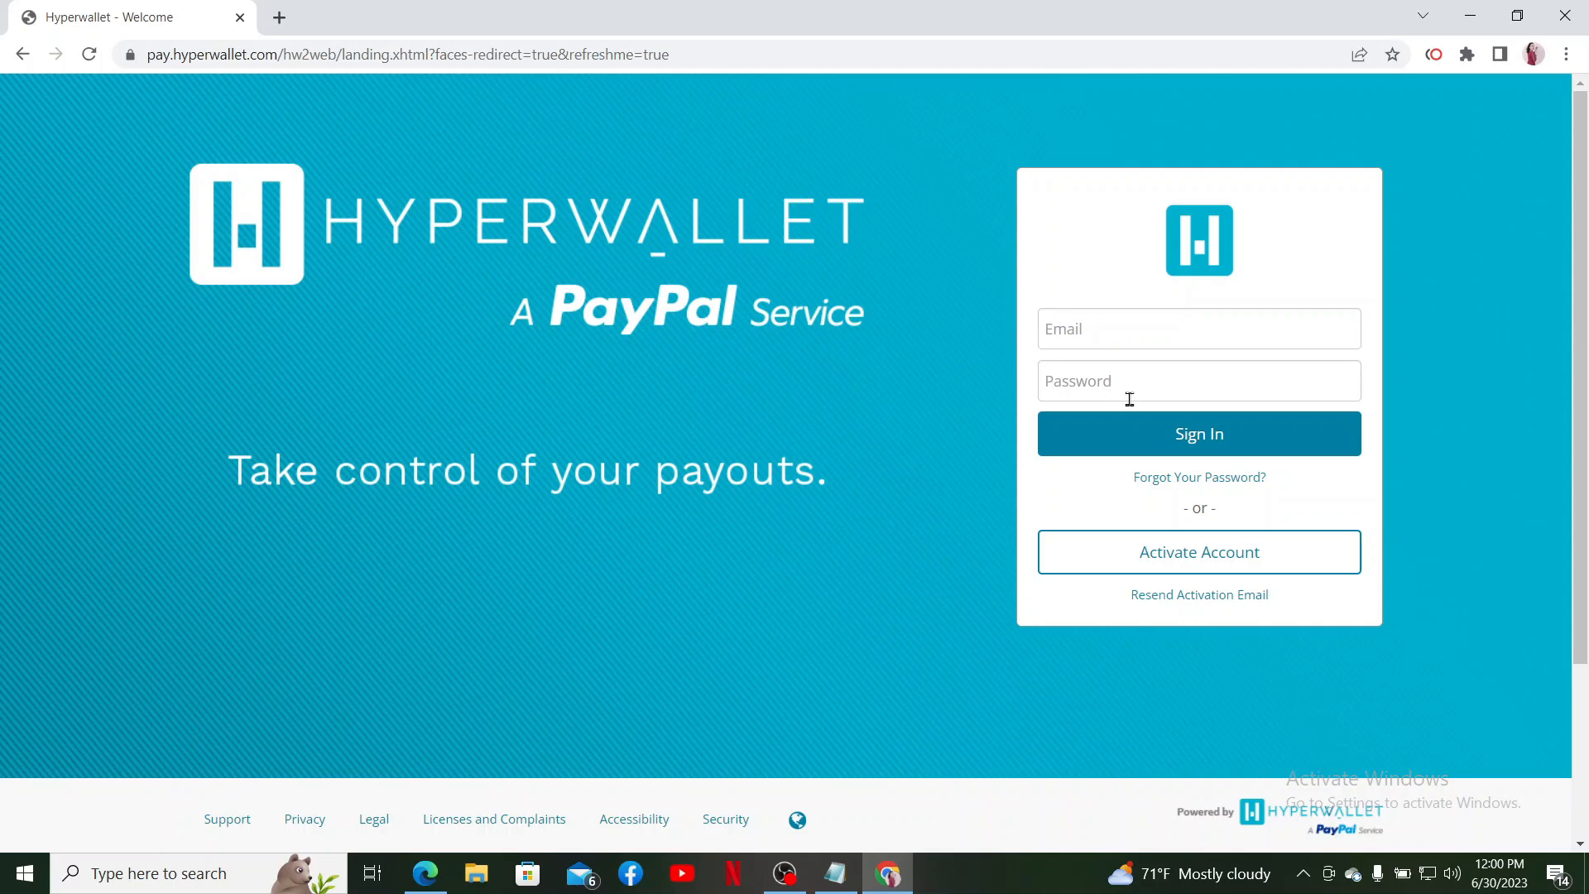
mouse_move(1221, 446)
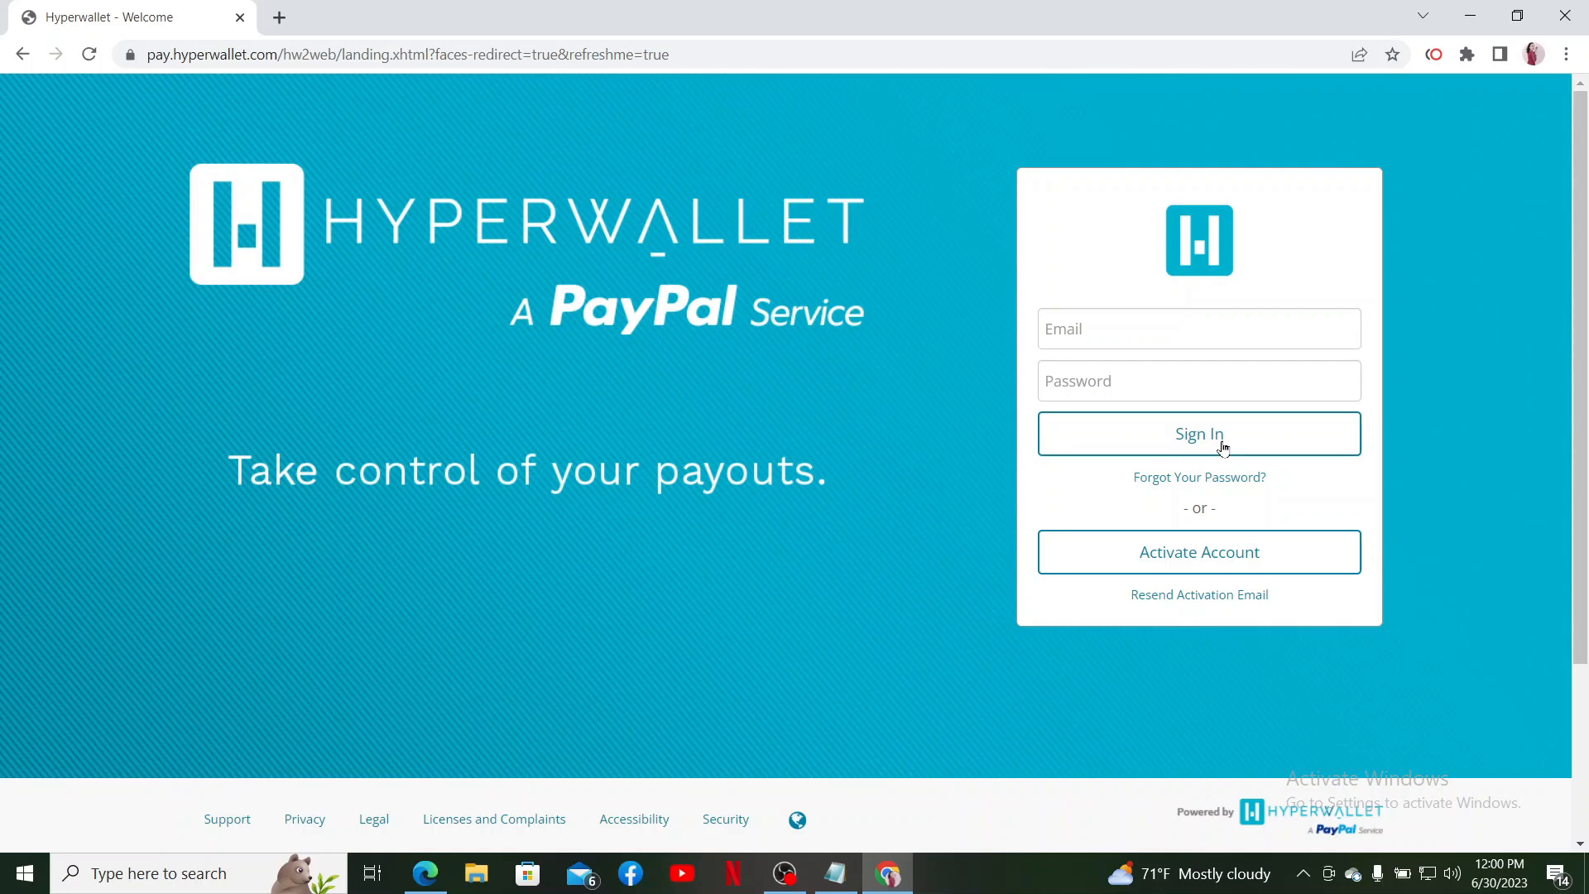
mouse_move(1199, 552)
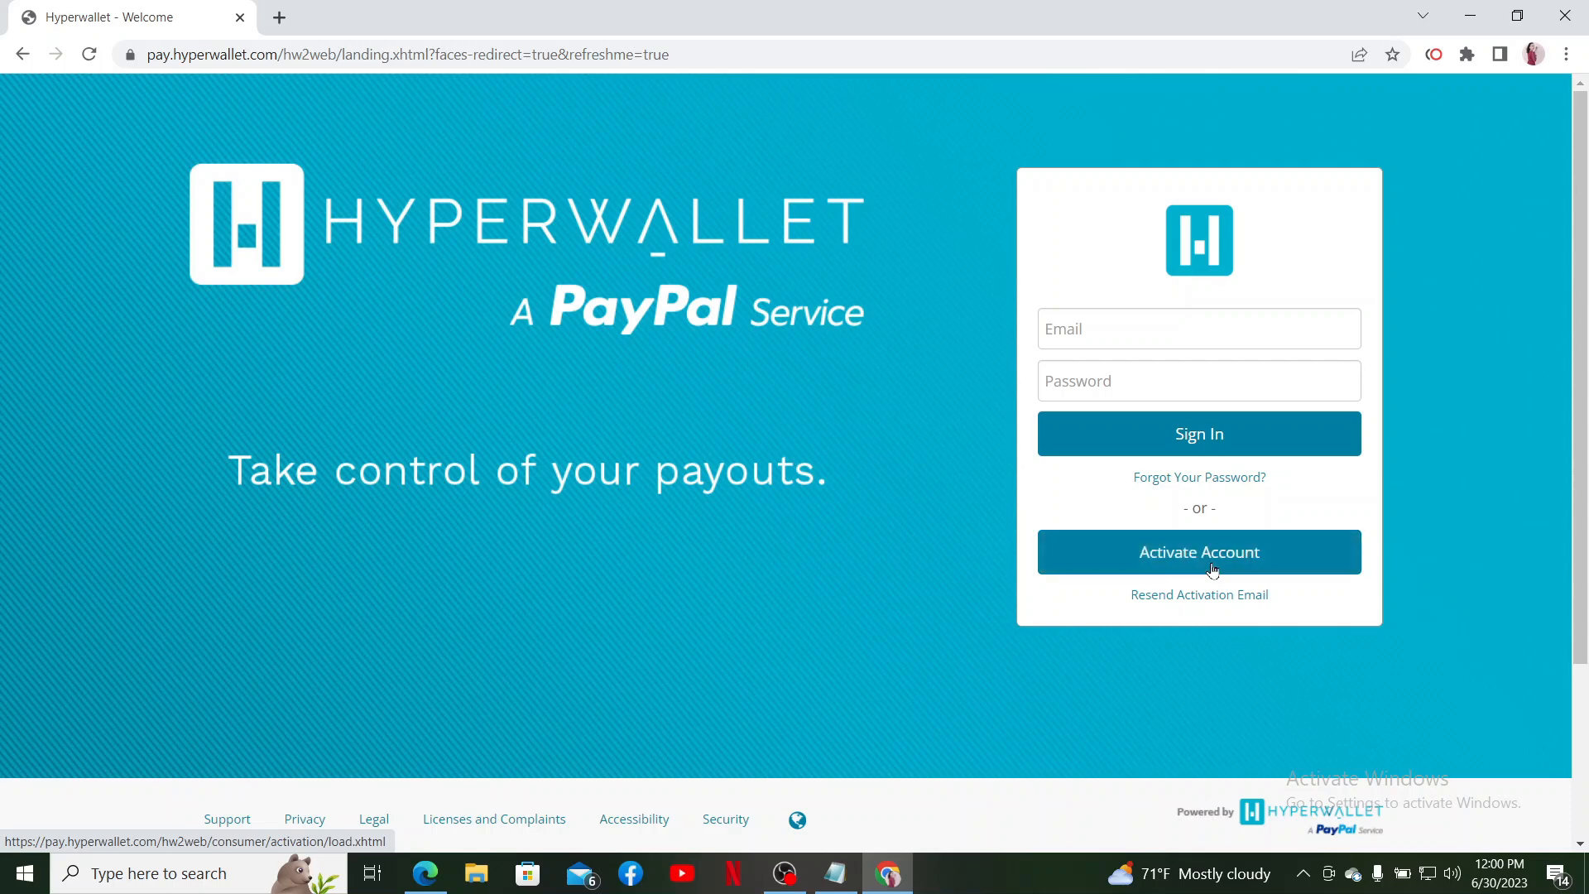
left_click(1199, 328)
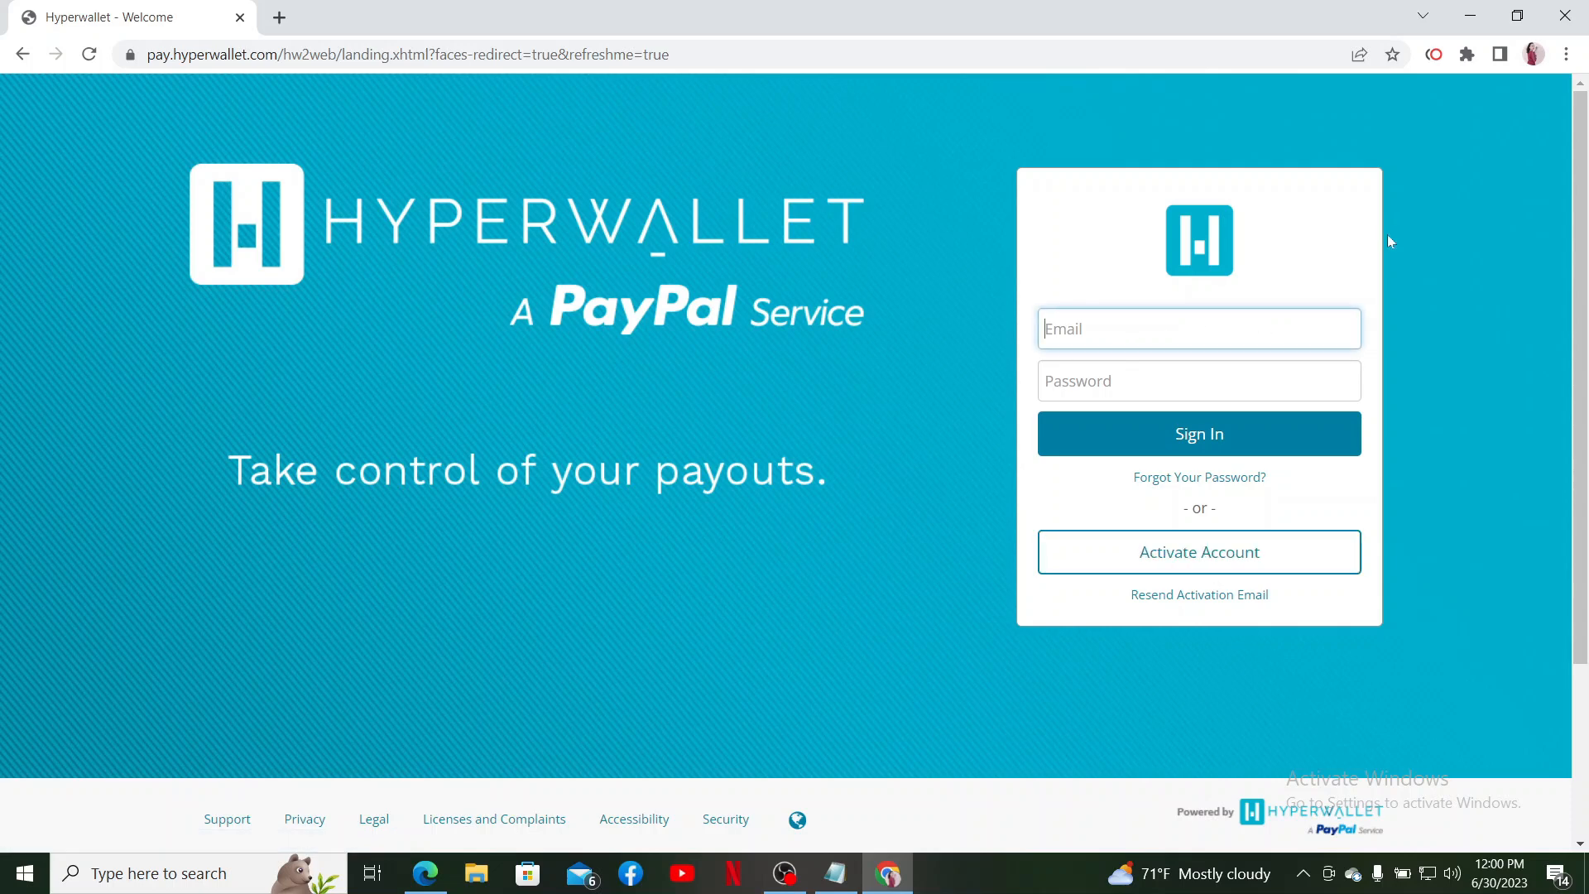
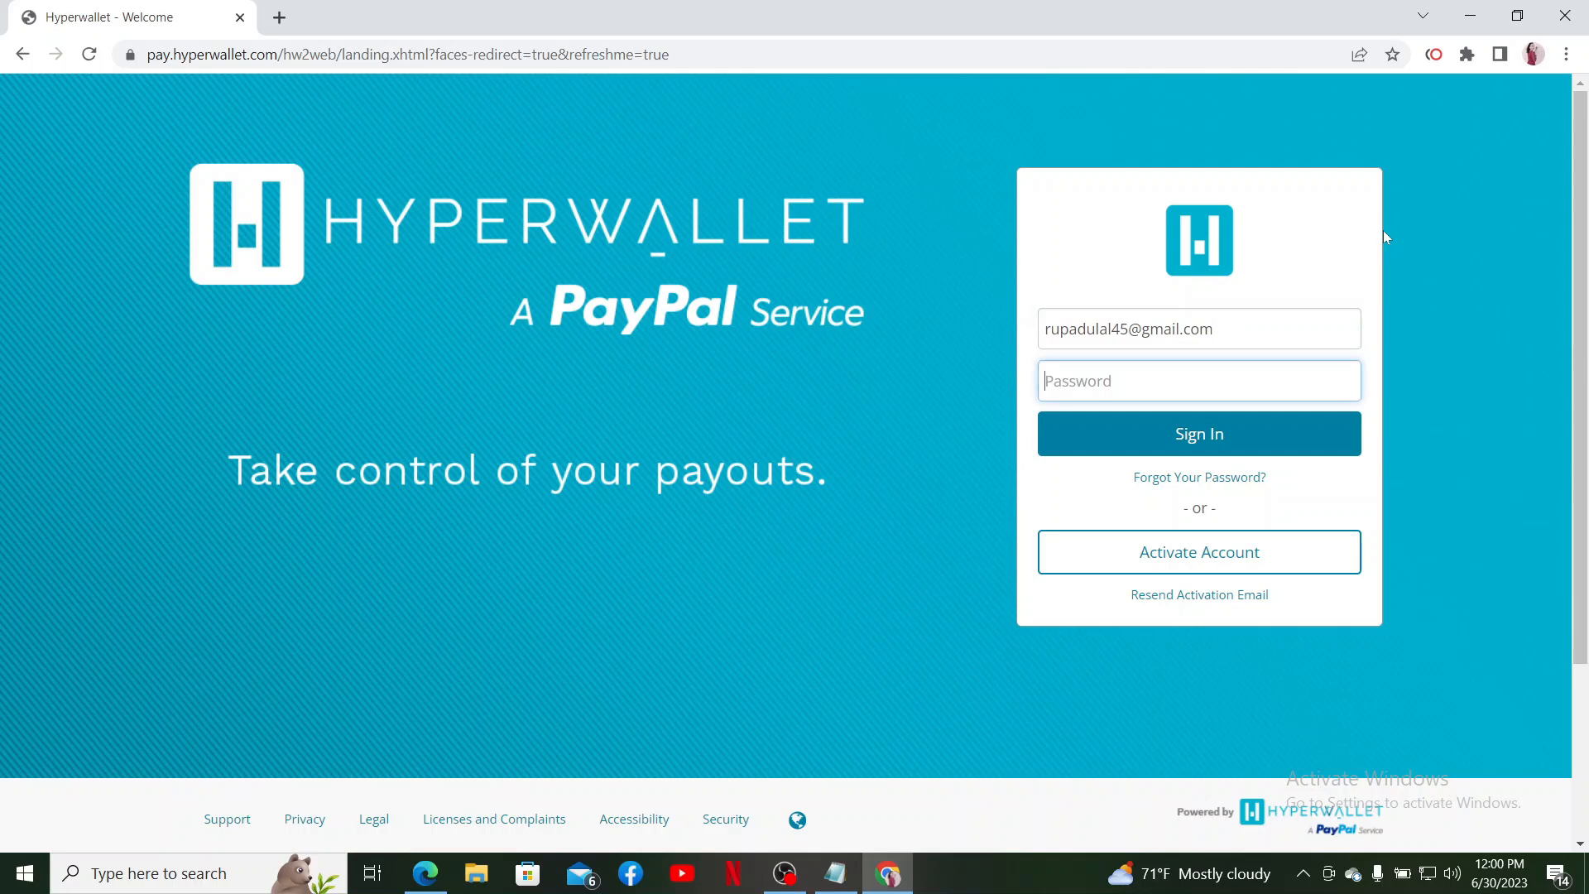
type("password")
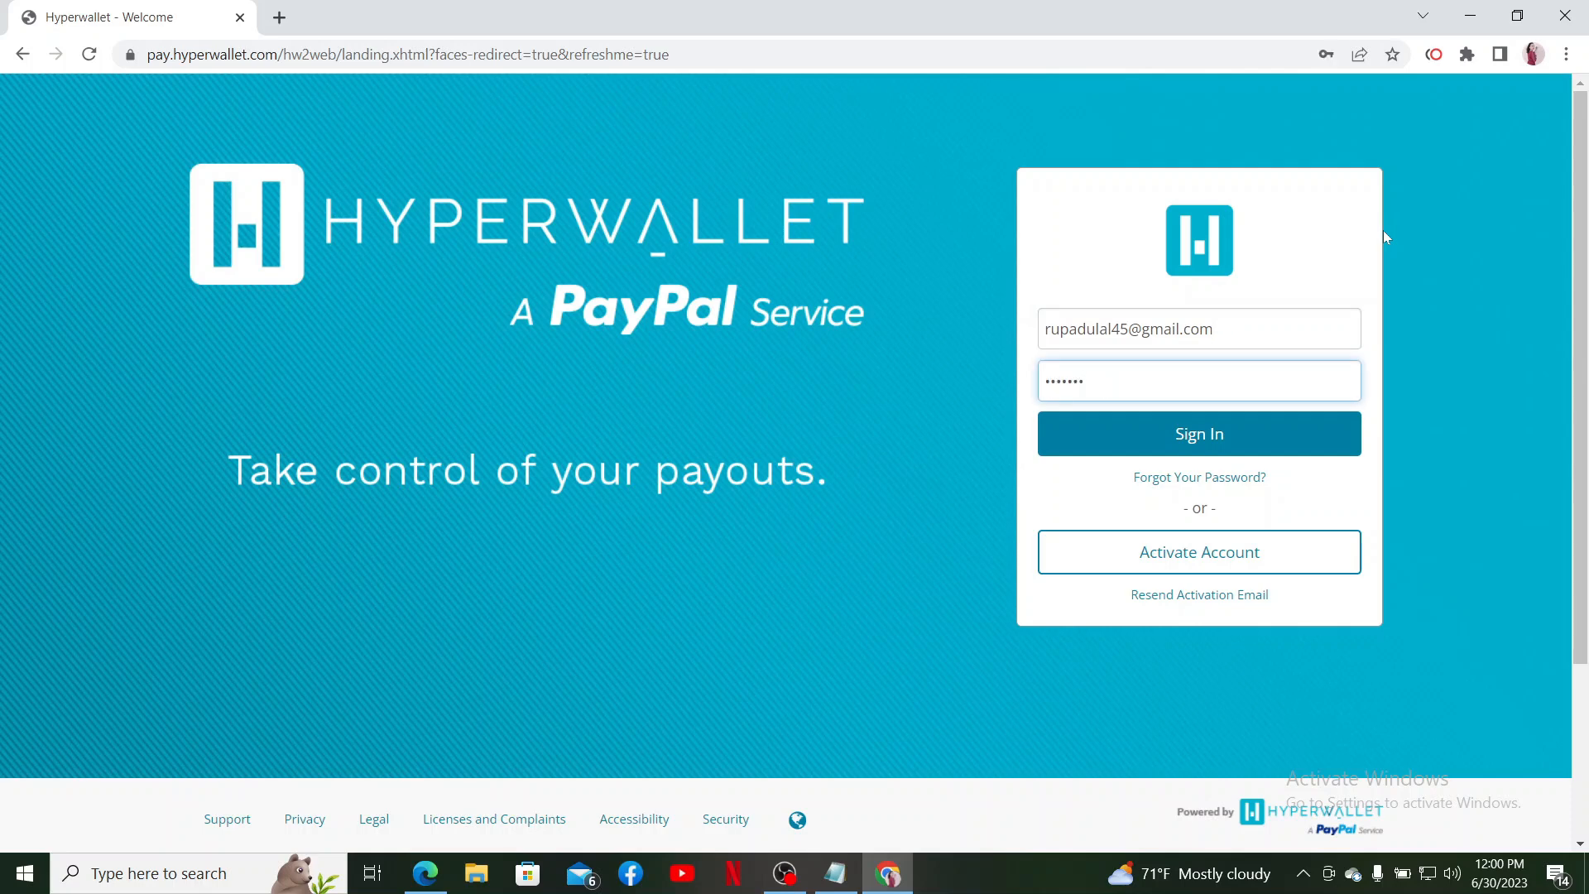
mouse_move(1373, 104)
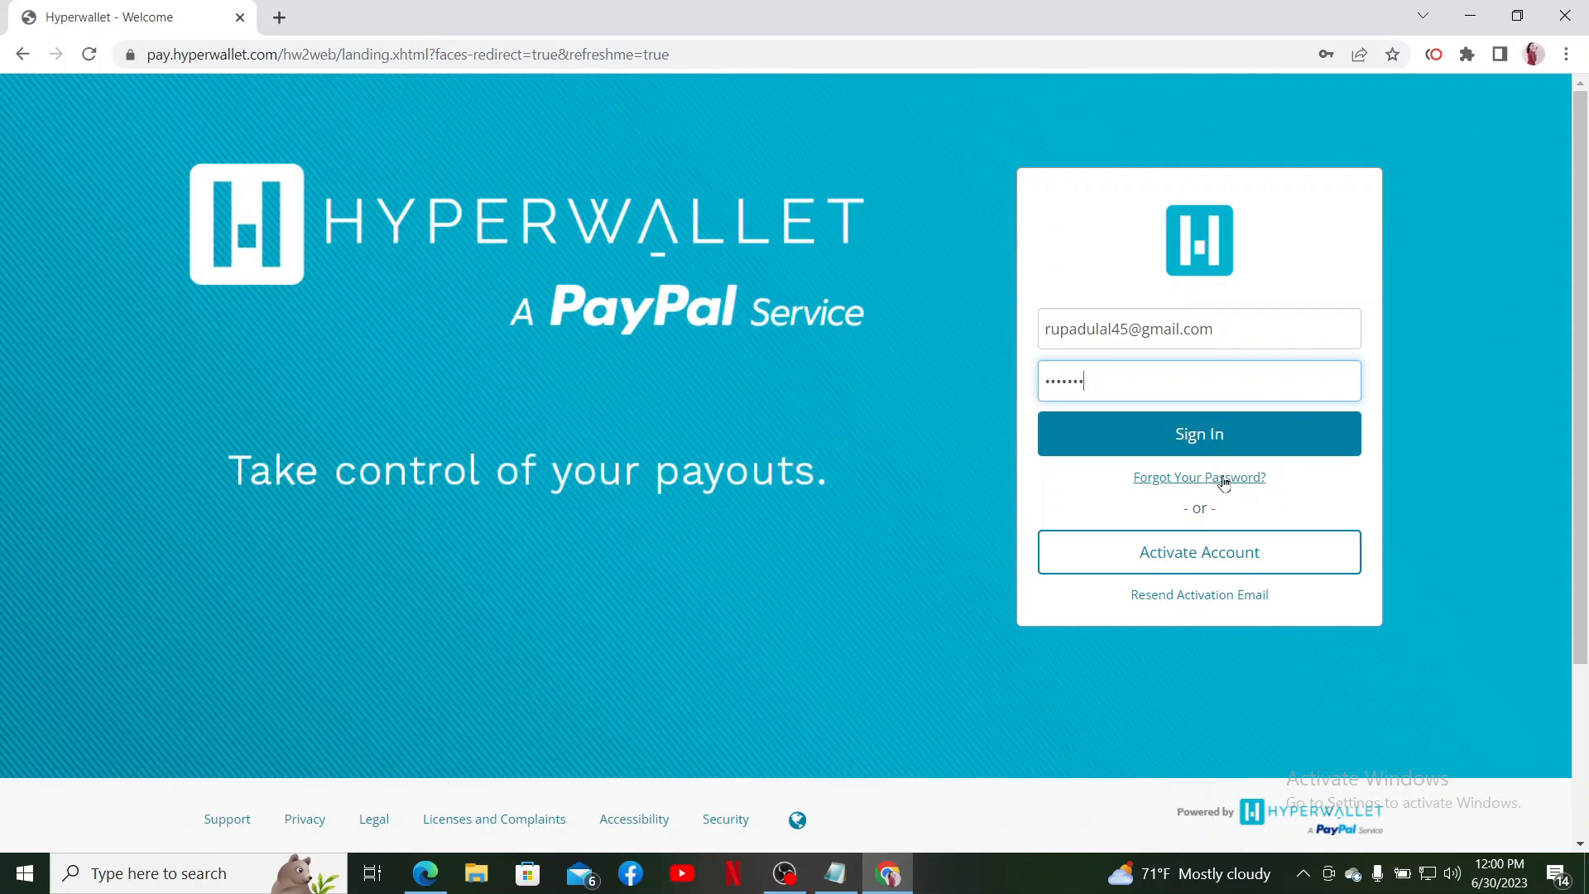
mouse_move(1216, 477)
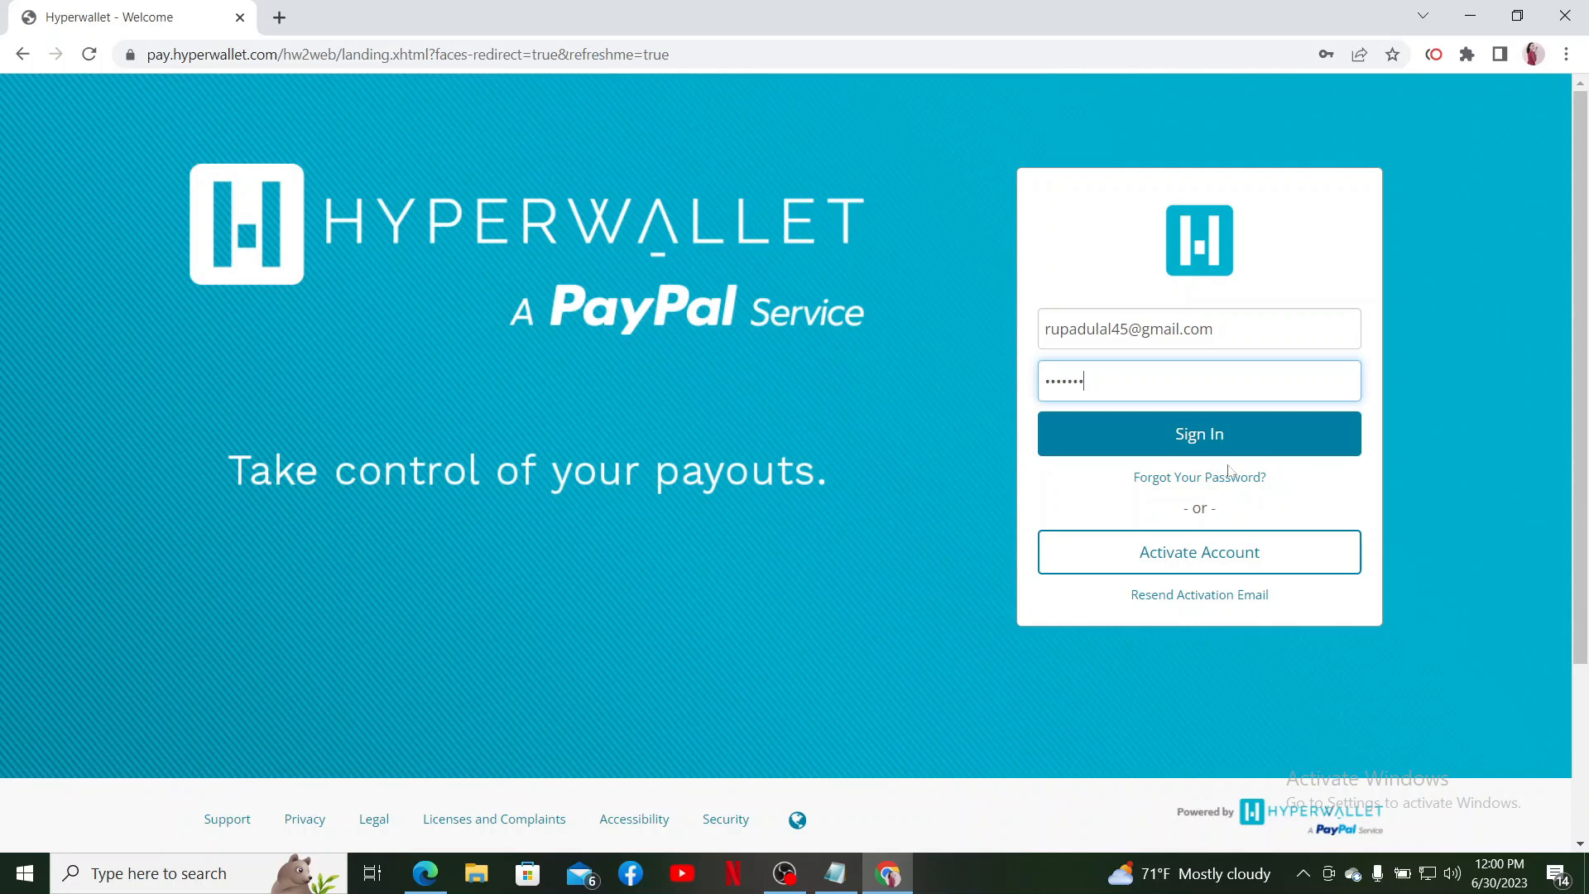
mouse_move(1237, 371)
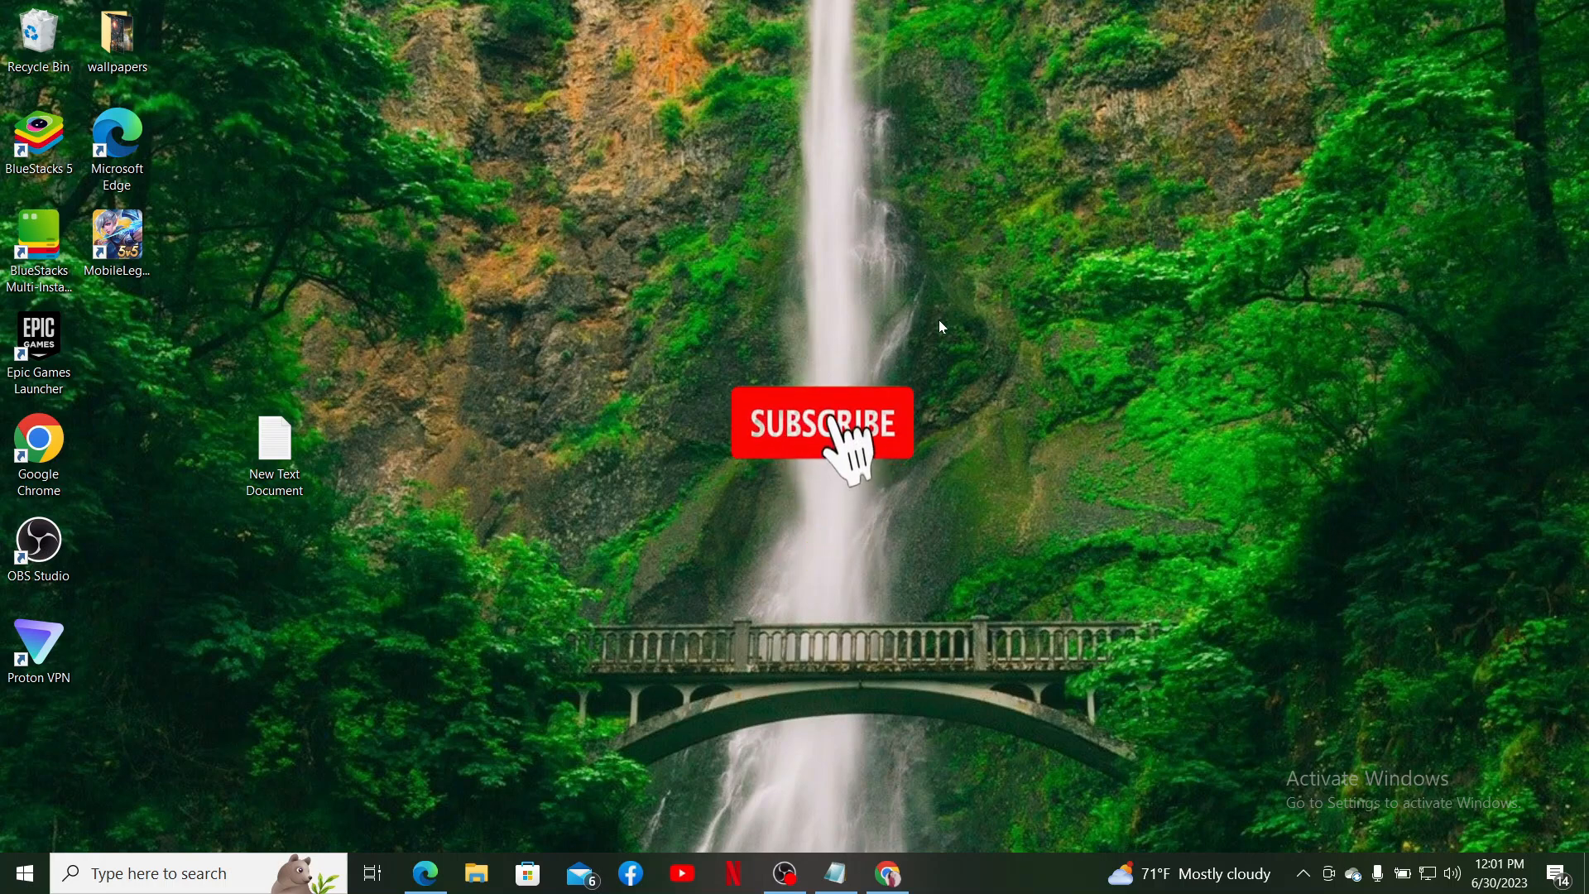
Leave Chrome and return to the Windows desktop.
left_click(821, 423)
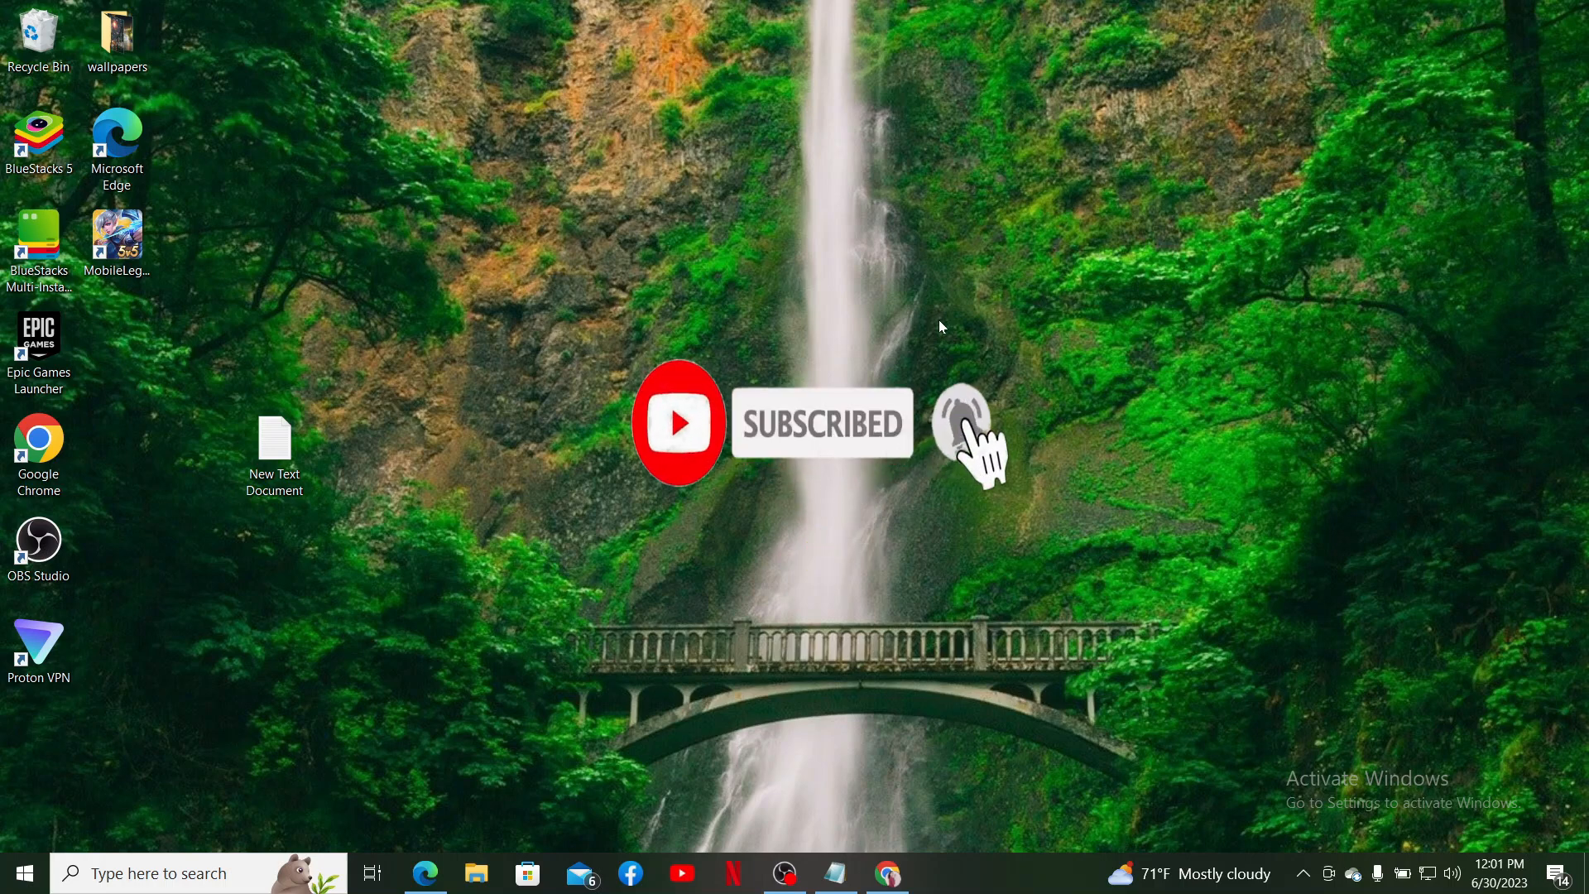